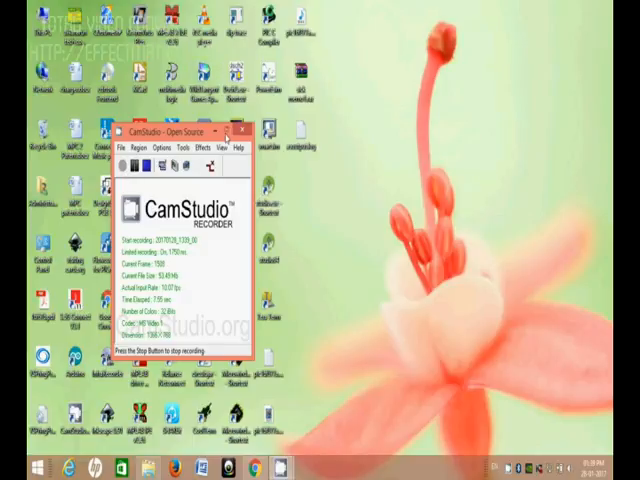
- Minimize the CamStudio recorder window while the recording keeps running
left_click(246, 128)
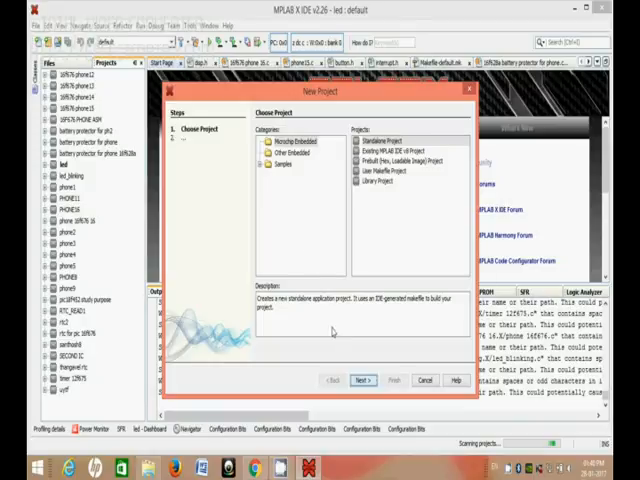
- Create a standalone project for the PIC16F877A from All Families, choosing a tool and the XC8 compiler
left_click(363, 380)
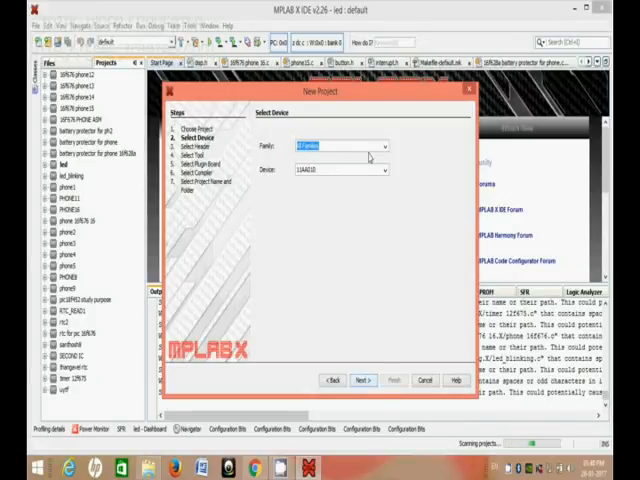
left_click(383, 146)
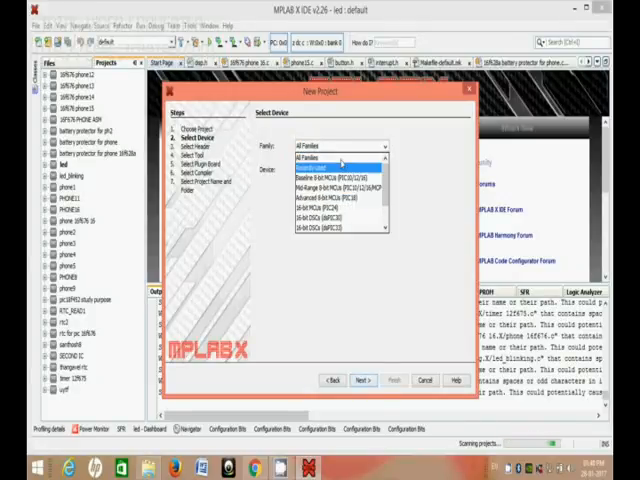
mouse_move(340, 158)
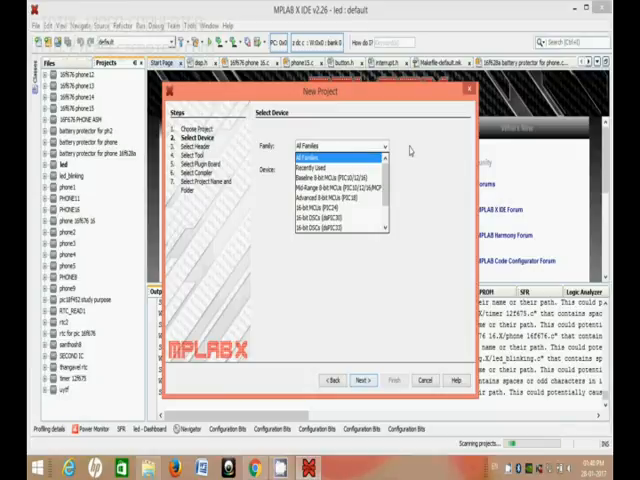
left_click(337, 145)
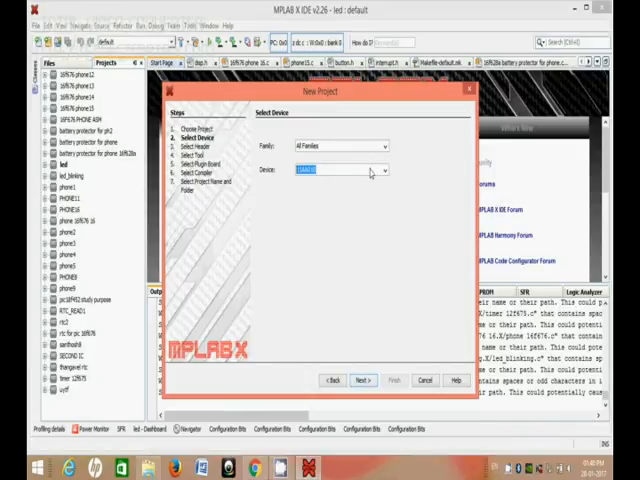
left_click(383, 169)
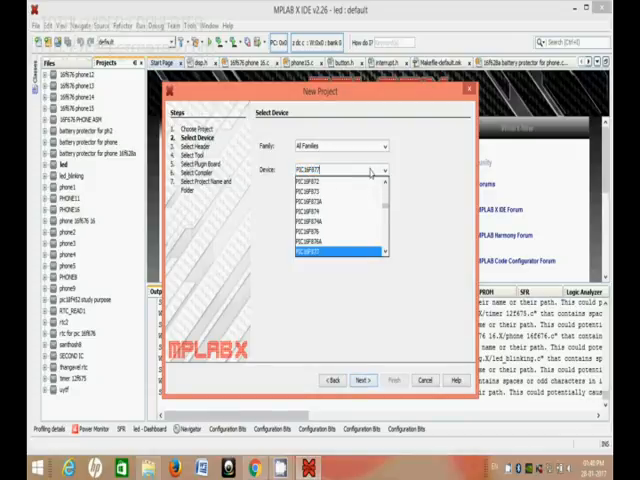
left_click(335, 249)
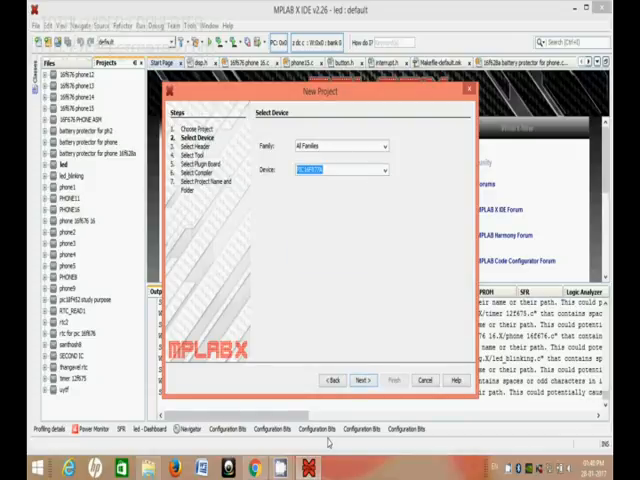
left_click(361, 380)
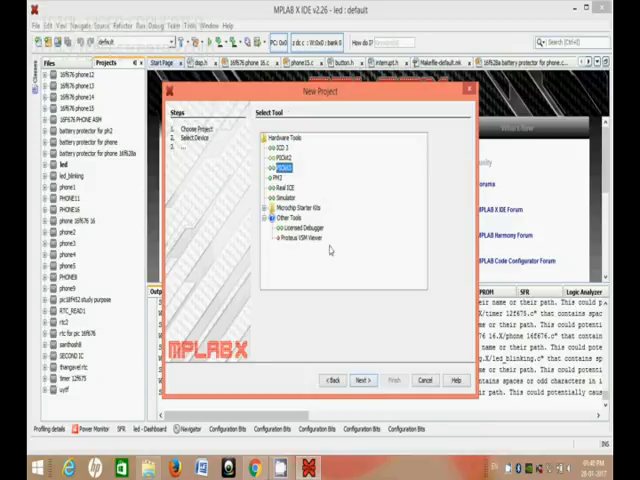
left_click(362, 380)
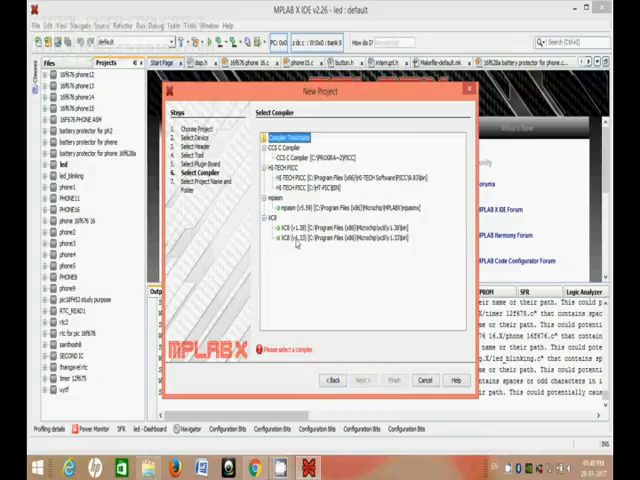
left_click(362, 380)
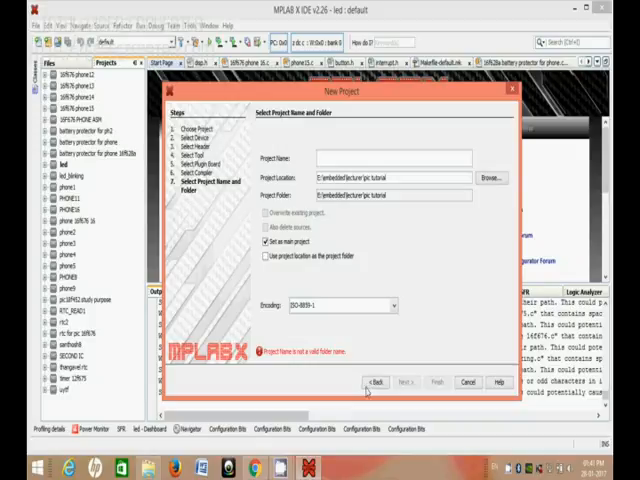
mouse_move(386, 349)
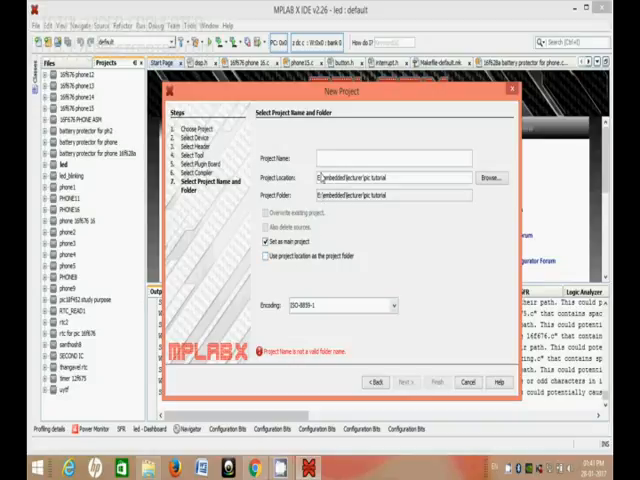
- Name the project led1 and finish the wizard
type("led1")
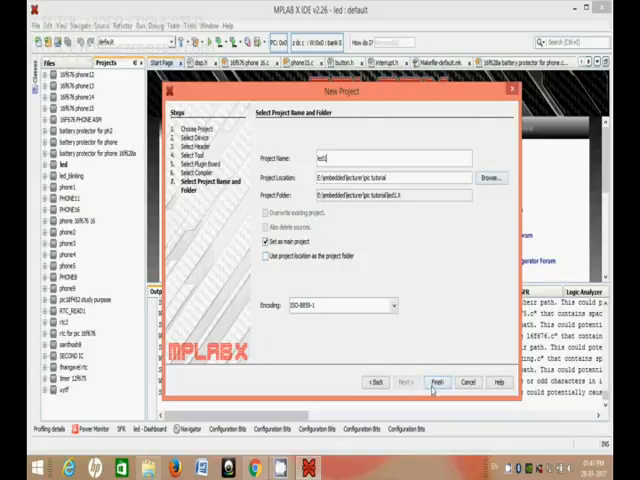
left_click(438, 382)
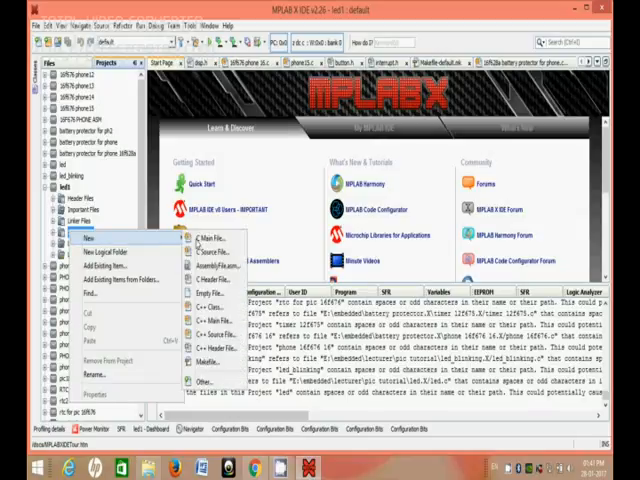
- Add a new C main file named led1.c under Source Files
left_click(200, 238)
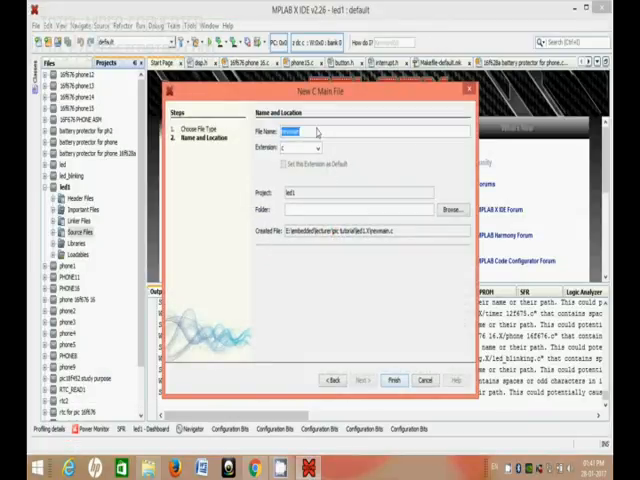
type("led1")
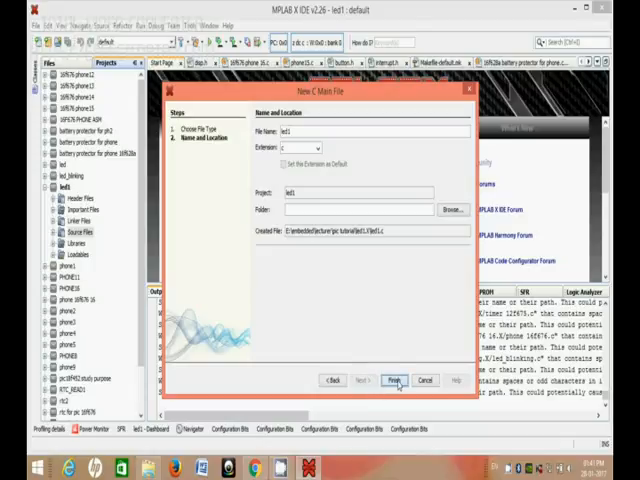
left_click(393, 380)
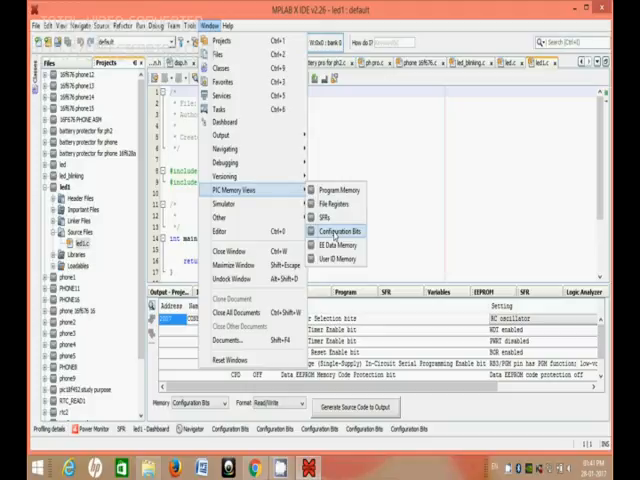
- Open the Configuration Bits memory view for the PIC16F877A
left_click(338, 231)
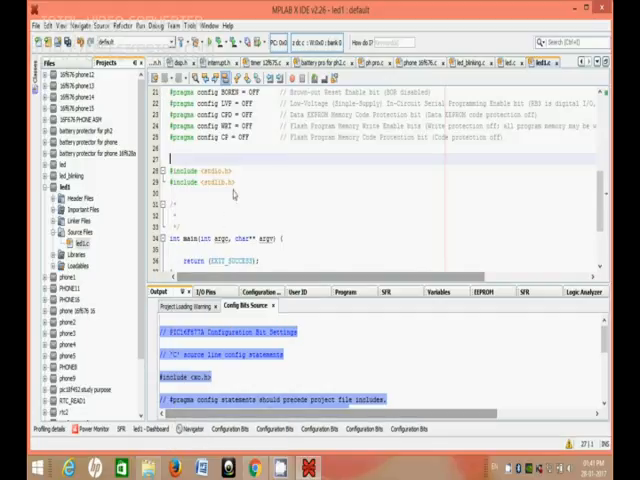
- Scroll down led1.c past the pasted config pragmas to the xc.h include
scroll("down", 3)
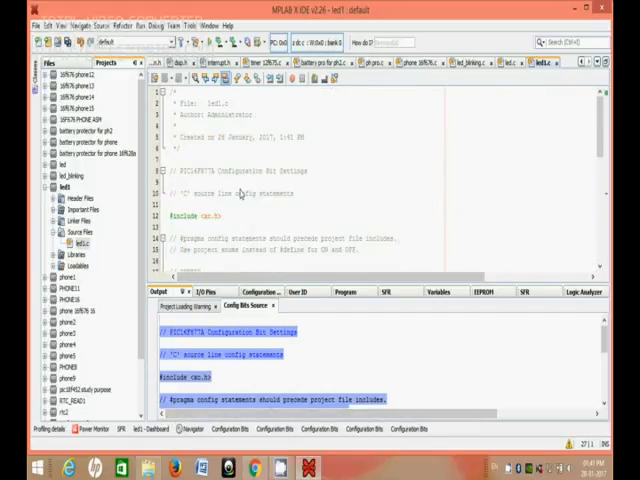
scroll("down", 3)
type("#define _XTAL_FREQ")
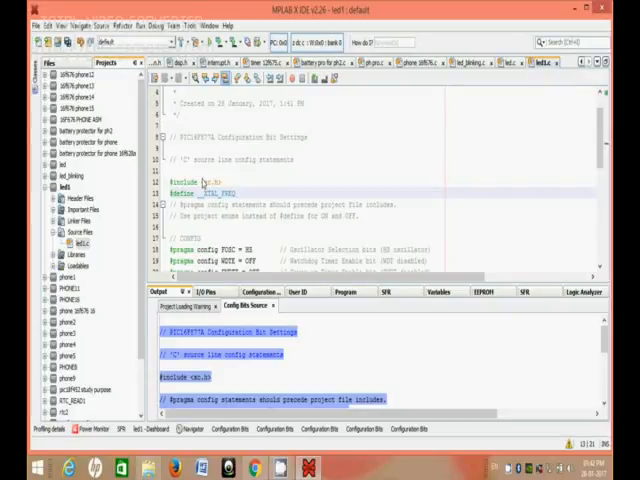
- Define _XTAL_FREQ as 4000000 below the xc.h include and scroll toward main
type("4000000")
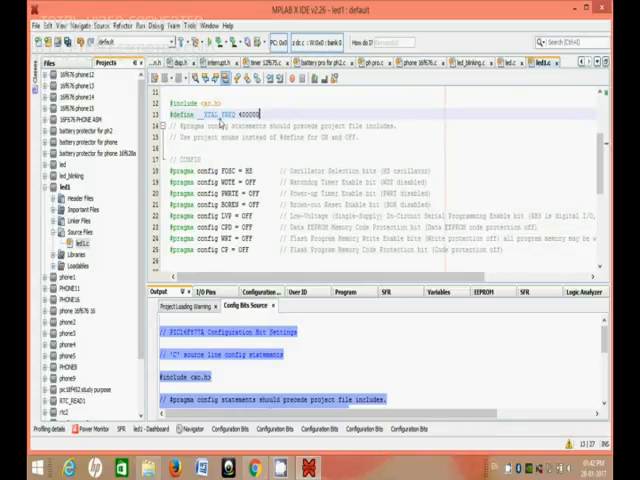
scroll("down", 3)
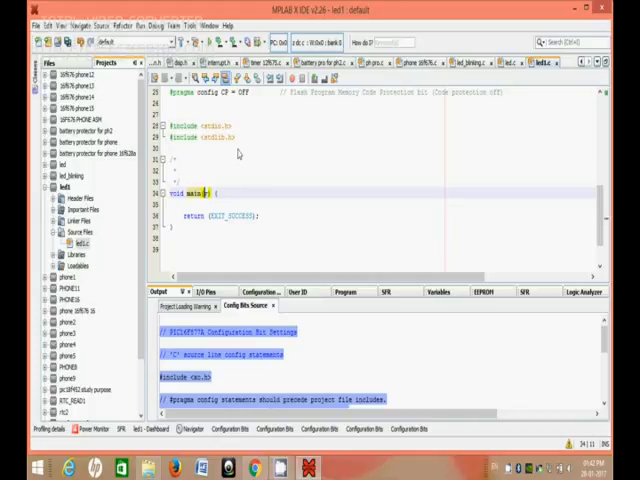
- Write void main: TRISB=0X00, PORTB 0XFF then 0X00 with __delay_ms(100), looping via goto
type("void")
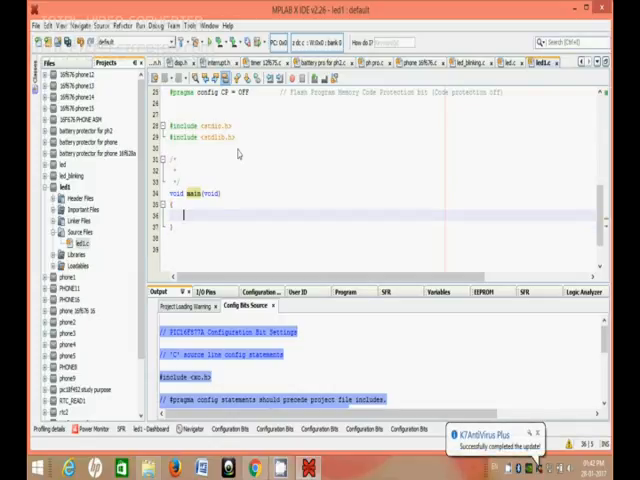
type("TRISB")
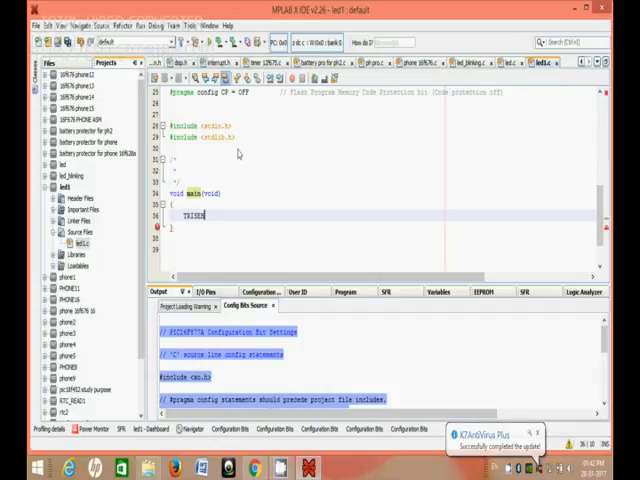
type("=0X00;")
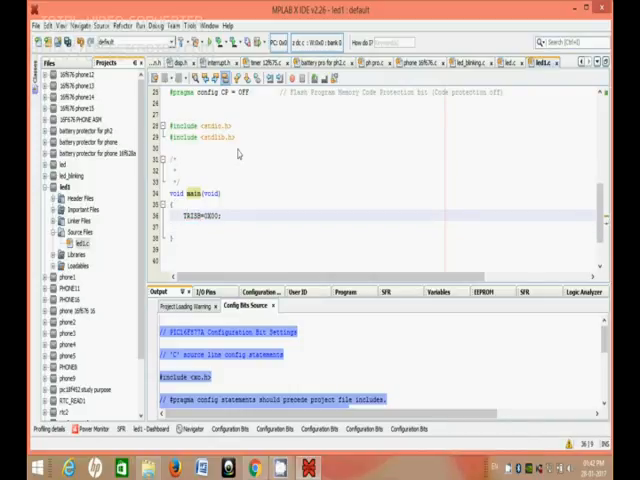
type("PORTB=0XFF;")
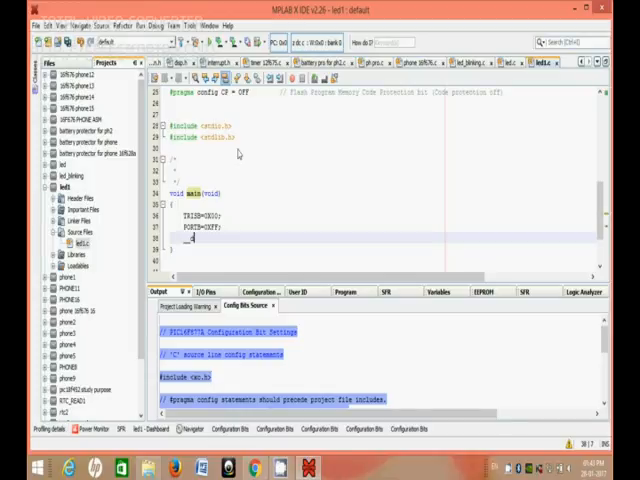
type("_delay_ms(100);")
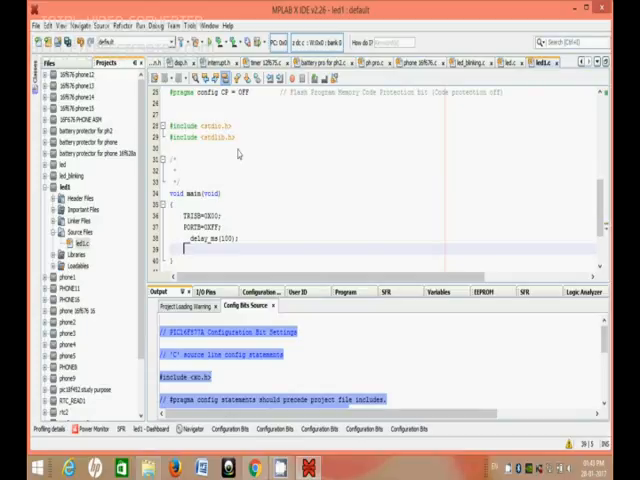
type("PORTB=0X00;")
type("__delay_ms")
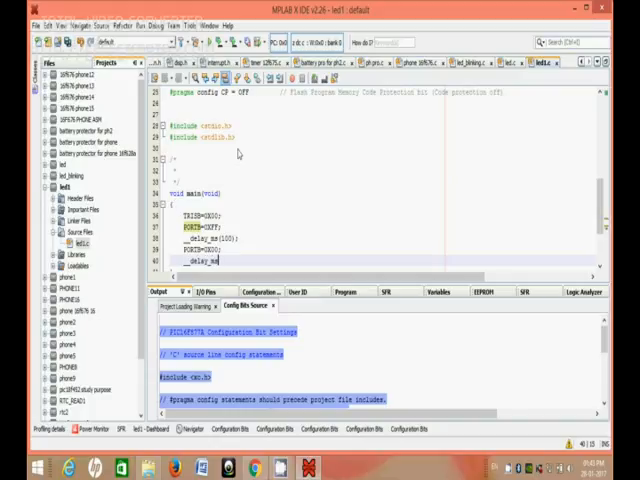
type("(100);")
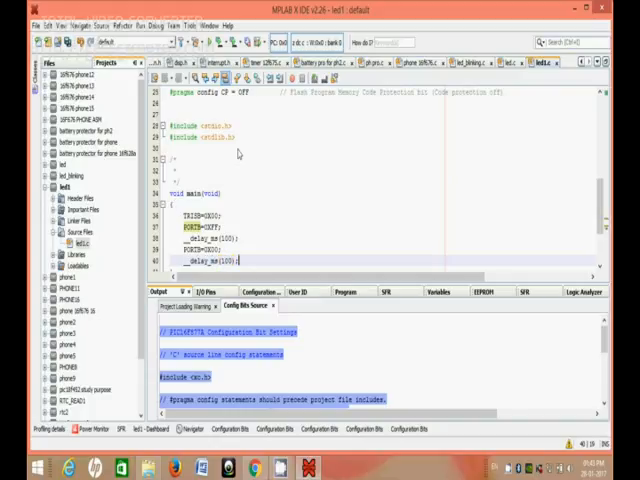
scroll("up", 3)
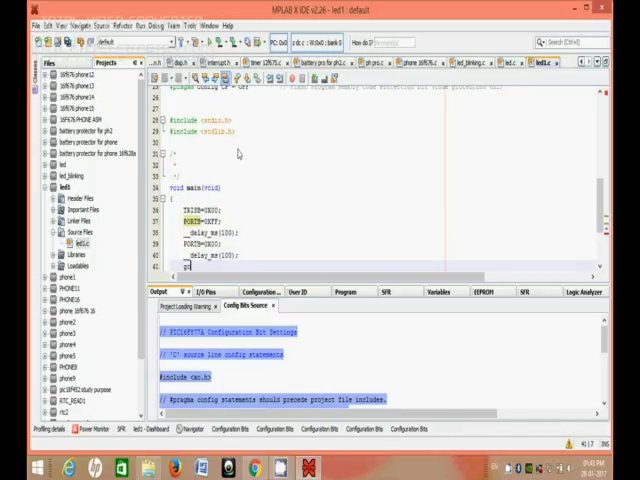
type("goto 11;")
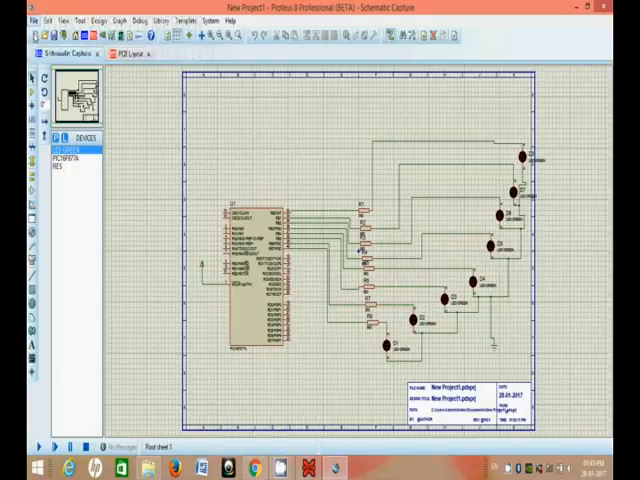
- Browse the PIC16F877A Program File through led1.X\dist\default toward the production hex
double_click(255, 270)
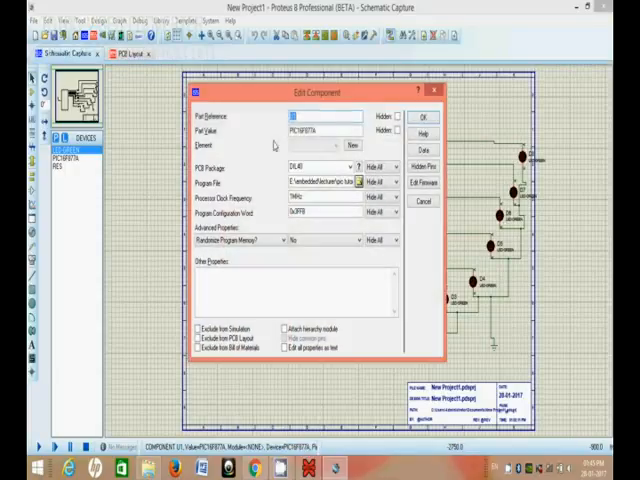
left_click(359, 186)
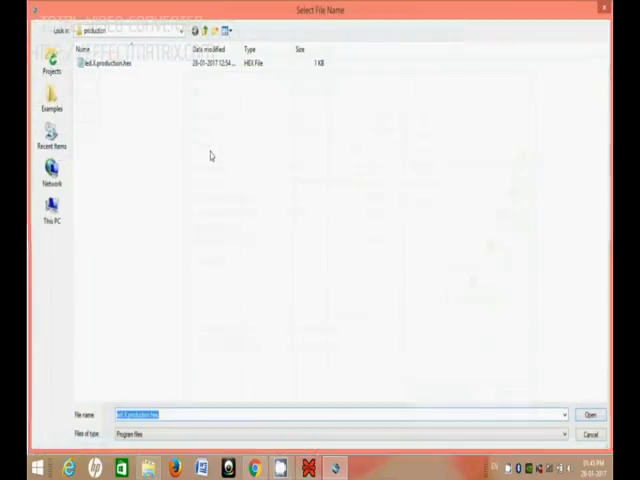
left_click(130, 62)
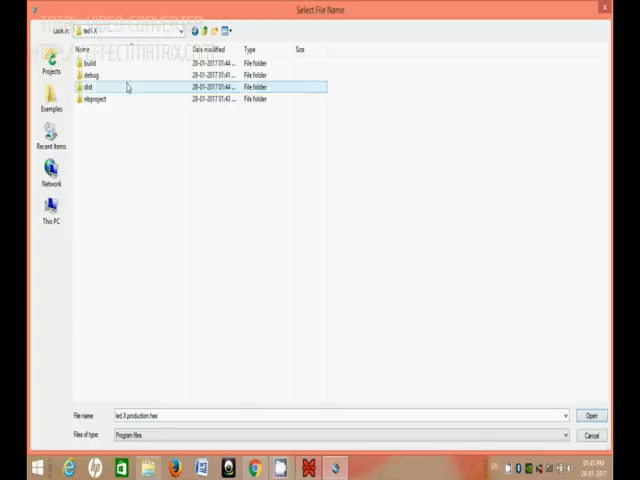
double_click(95, 87)
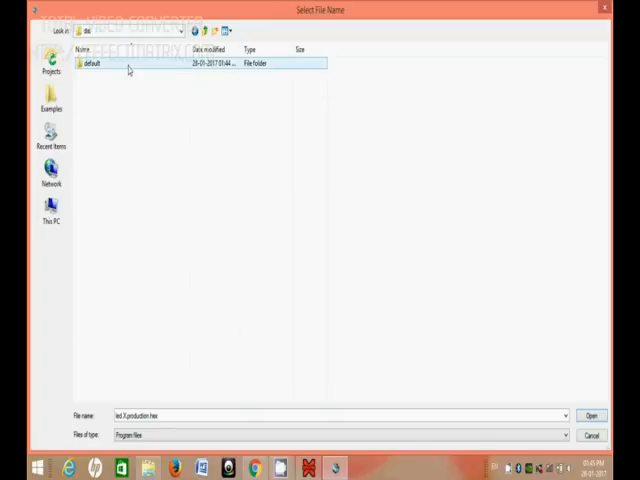
left_click(592, 415)
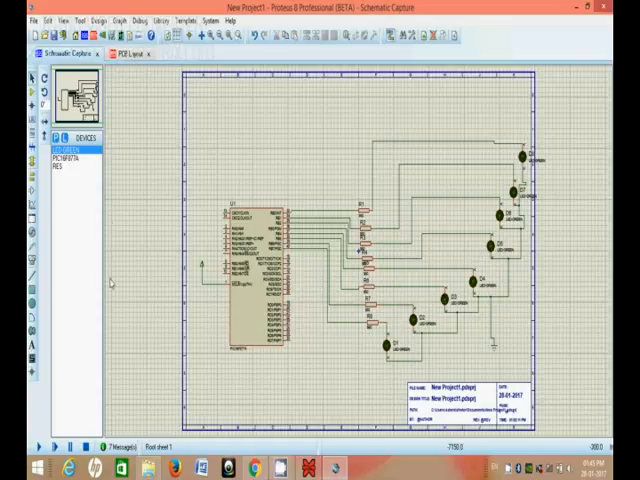
- Switch to the PCB Layout view and save the Proteus project
left_click(128, 54)
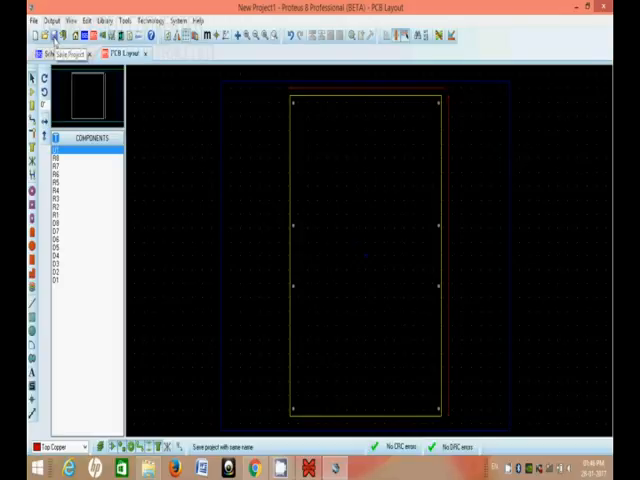
left_click(68, 54)
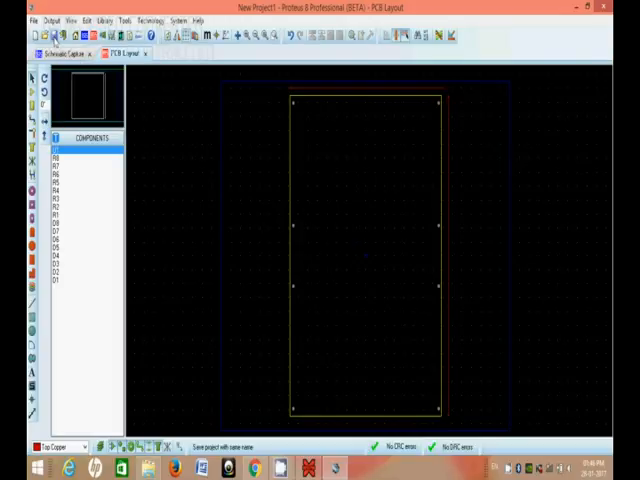